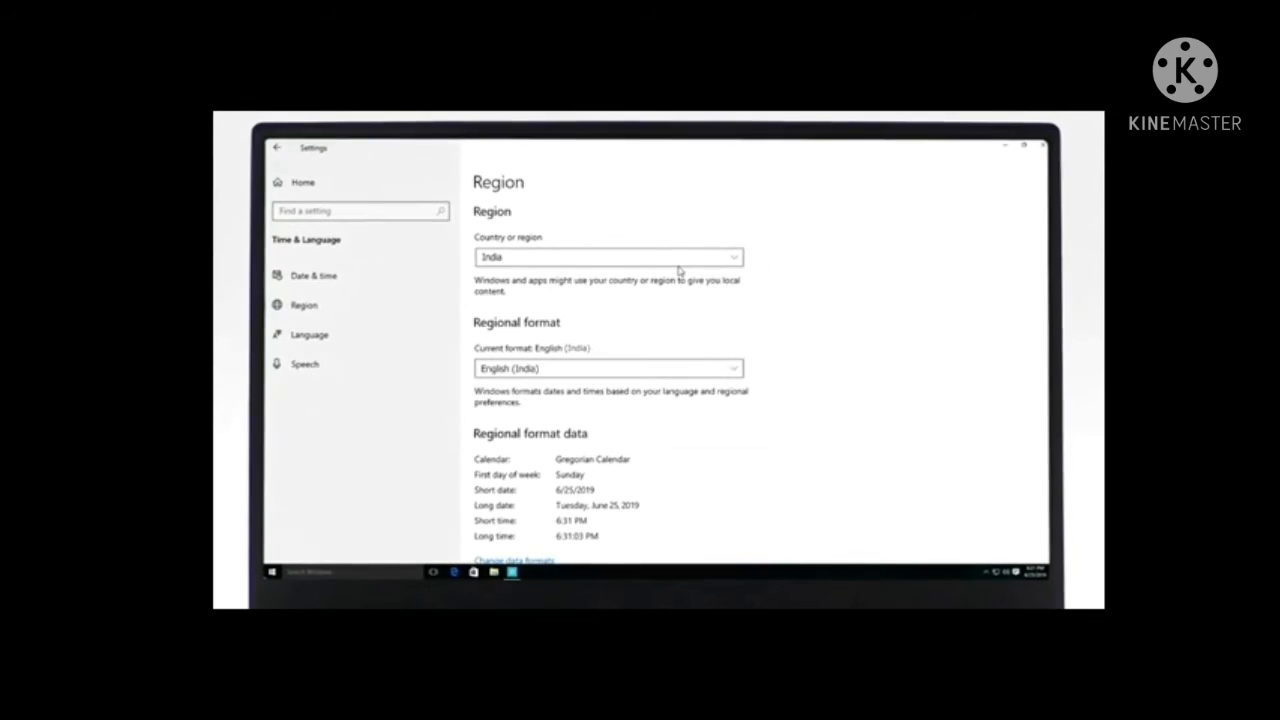
# Sign in to Word with the Microsoft account email and password, then request Office activation.
pyautogui.click(313, 275)
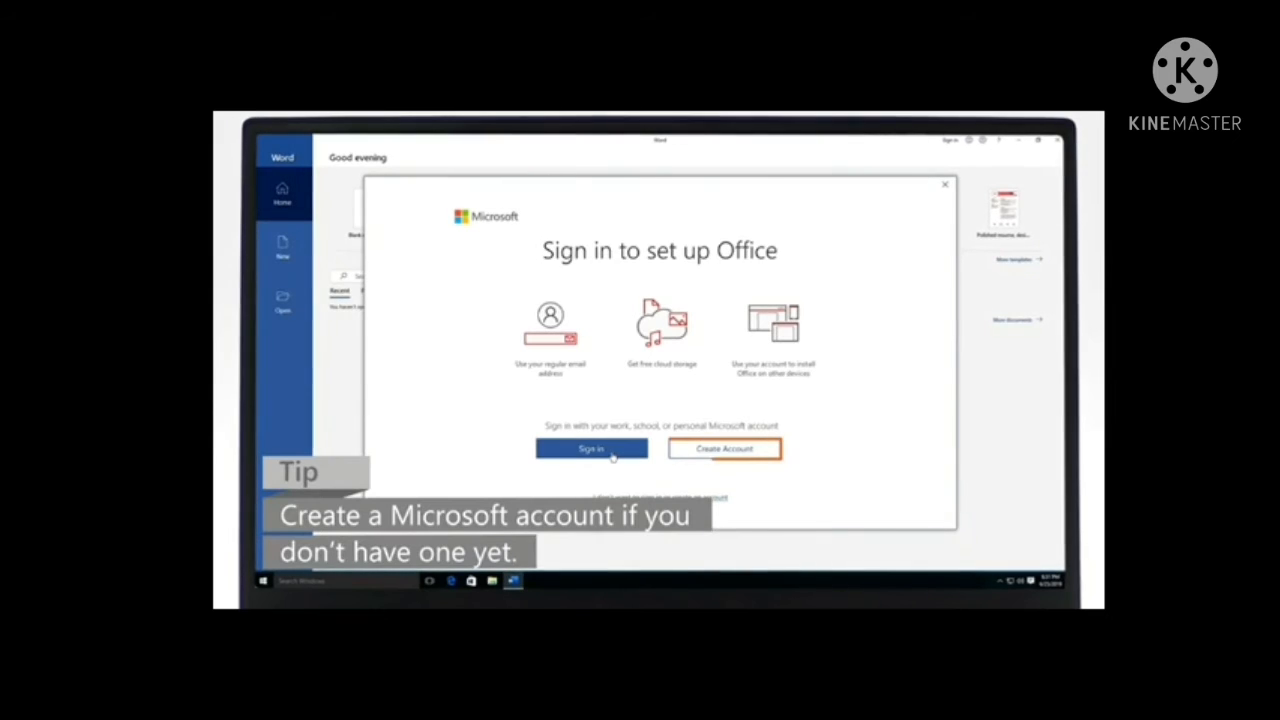
pyautogui.click(942, 186)
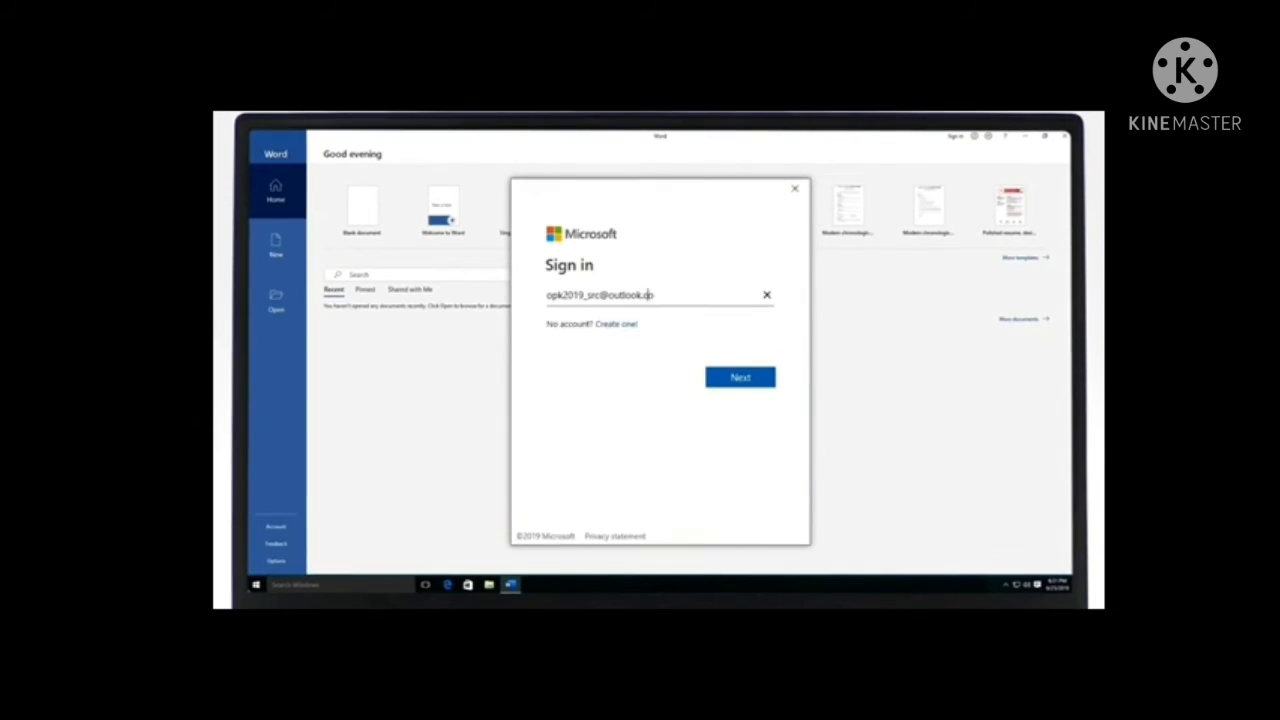
pyautogui.click(739, 377)
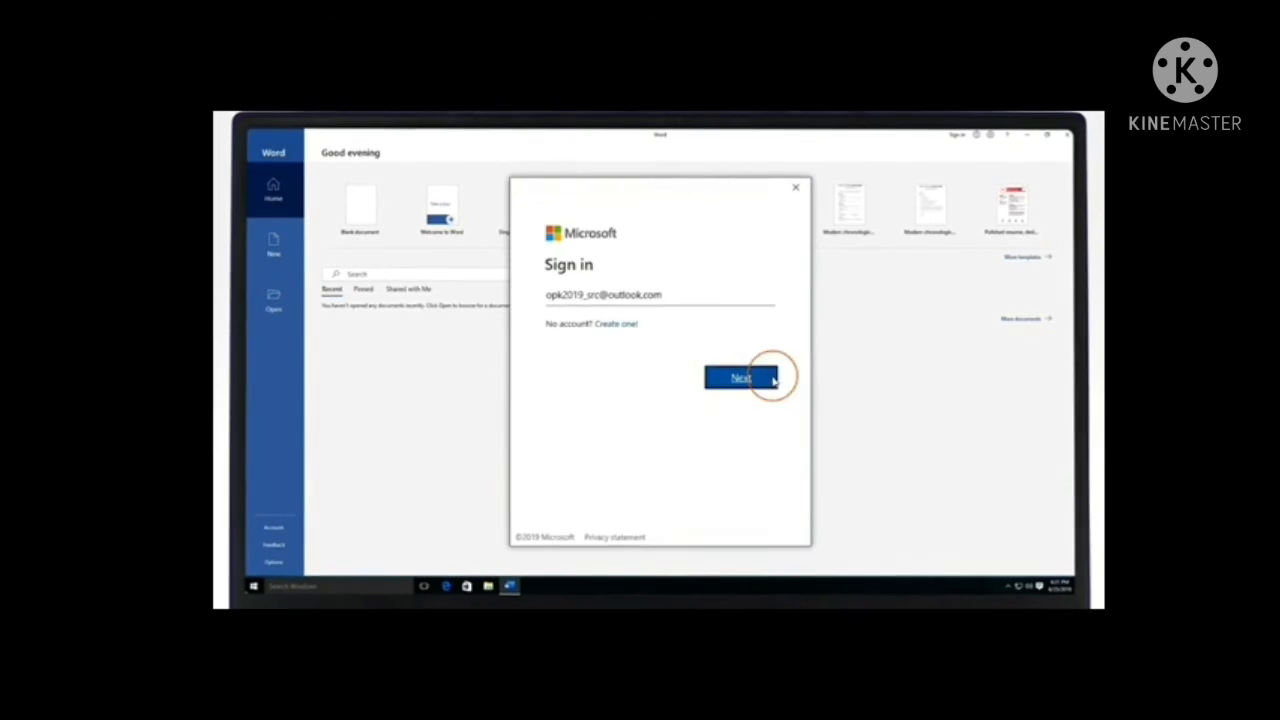
pyautogui.click(740, 377)
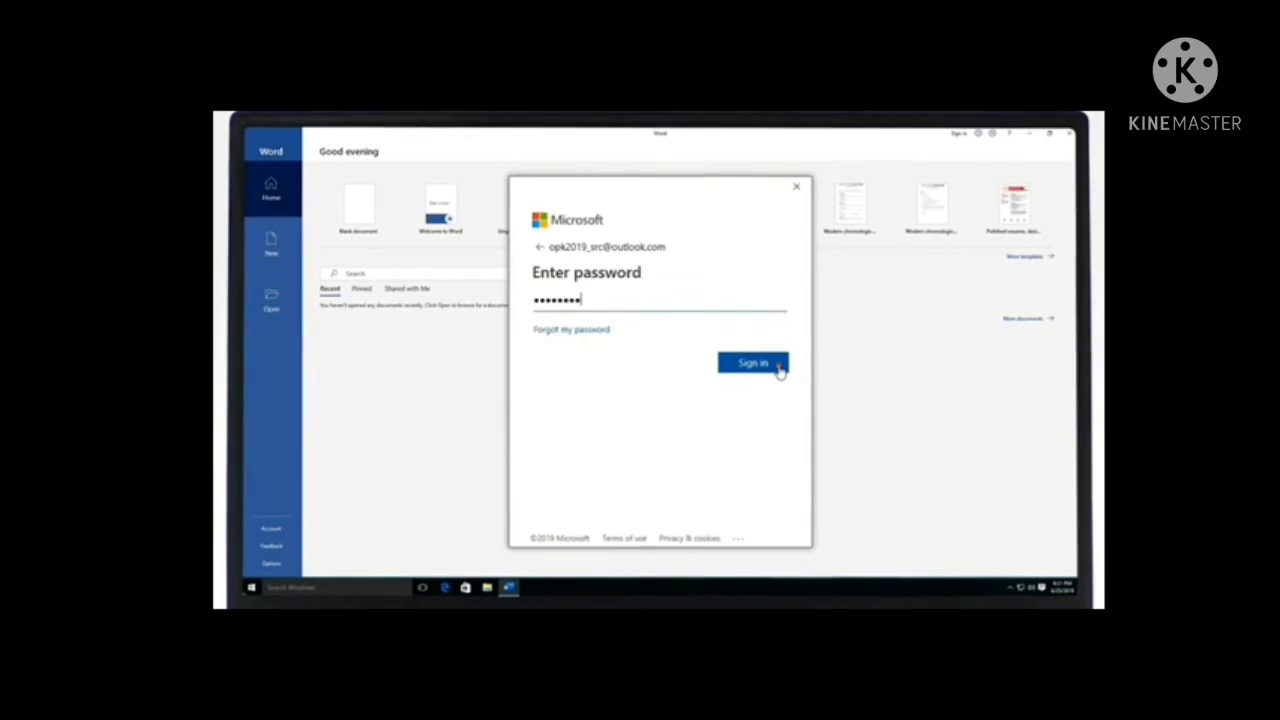
pyautogui.click(752, 362)
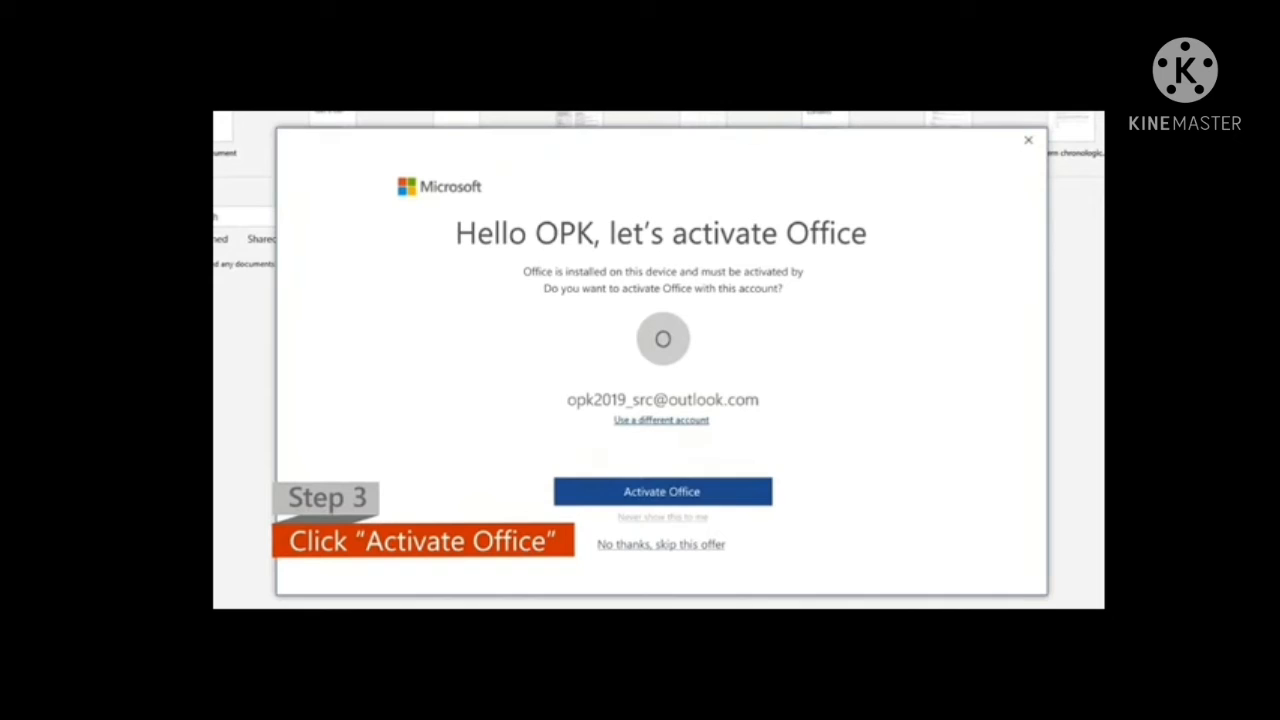
pyautogui.click(662, 491)
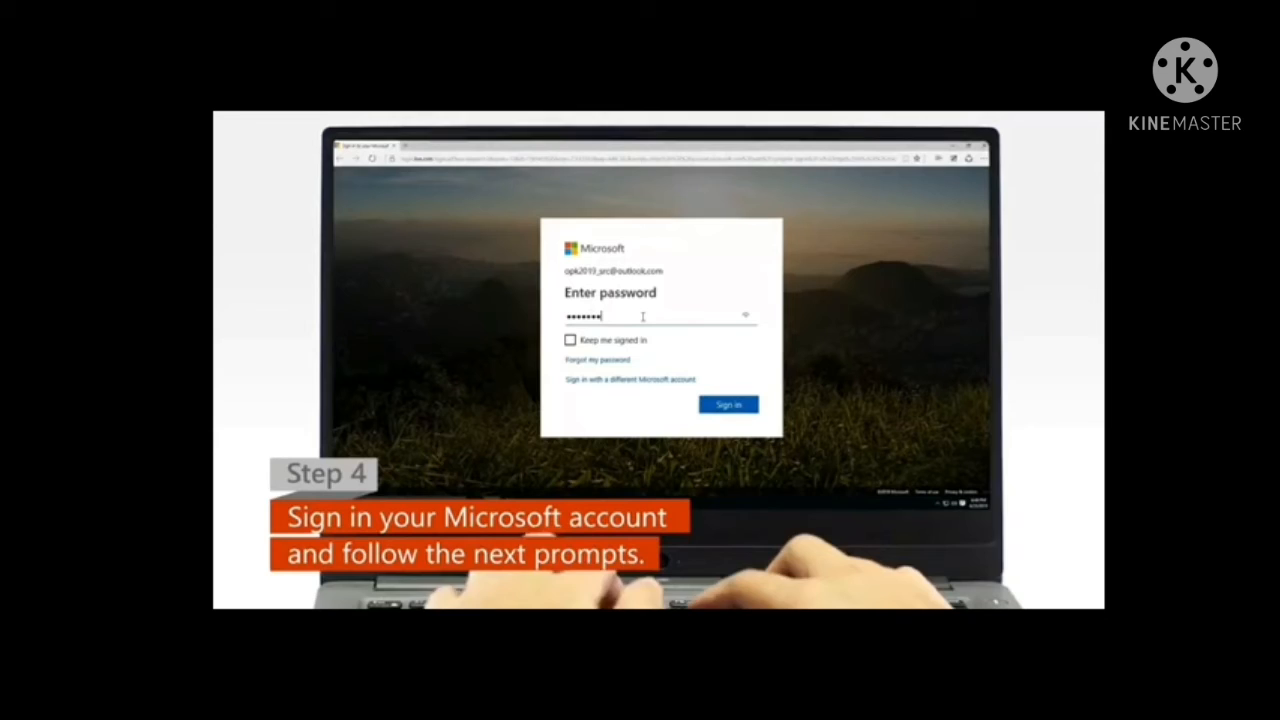
# Enter the account password on the browser Microsoft sign-in page and sign in.
pyautogui.click(728, 404)
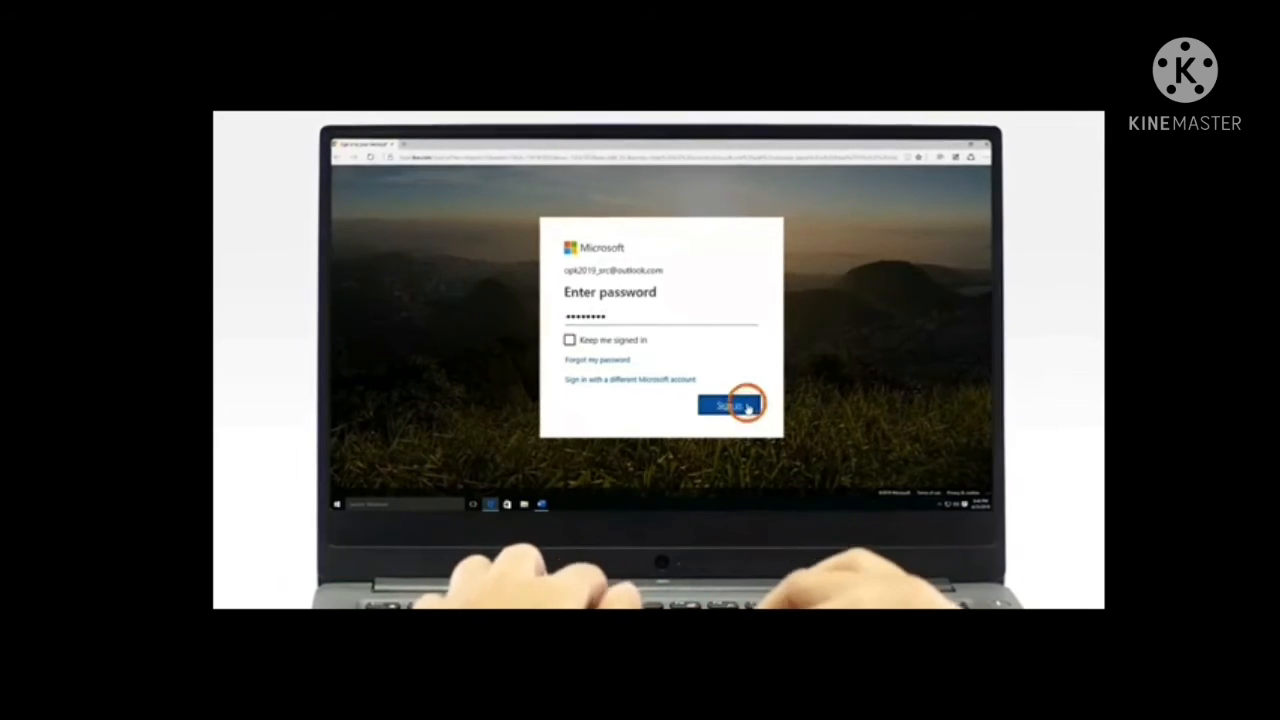
pyautogui.click(731, 402)
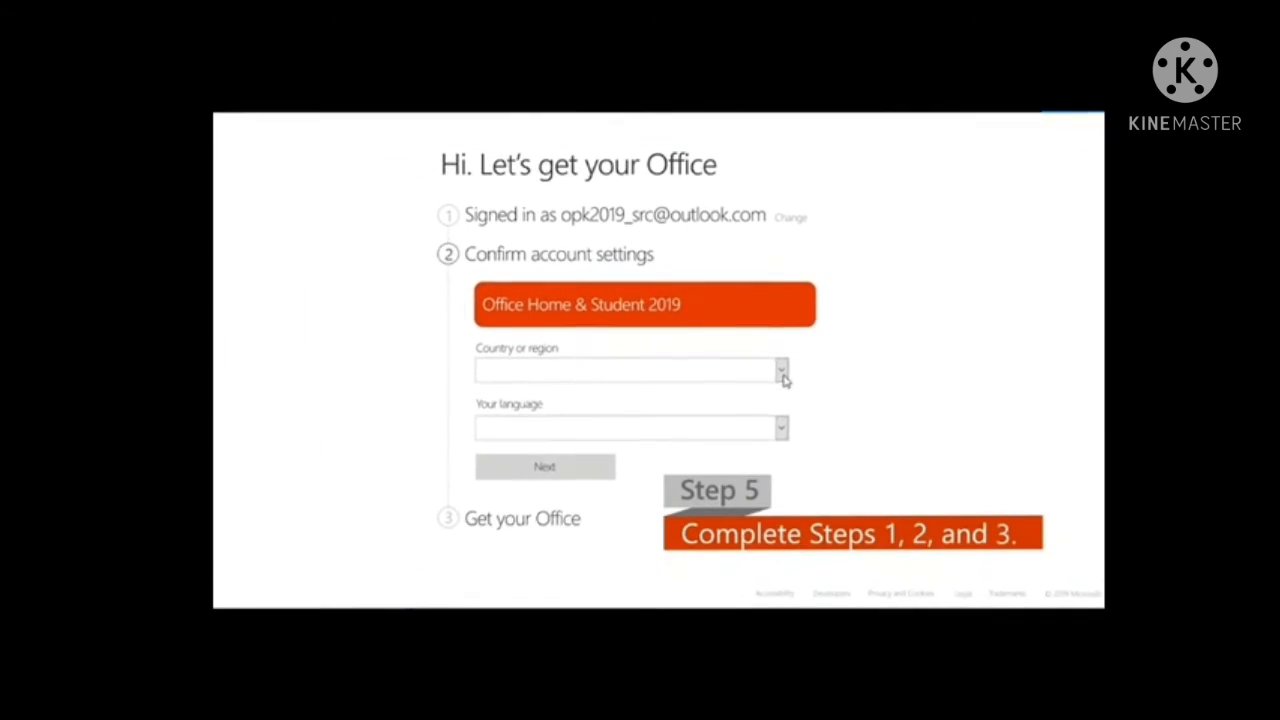
# Set country to India and language to English, then confirm the Office Home & Student 2019 key.
pyautogui.click(781, 370)
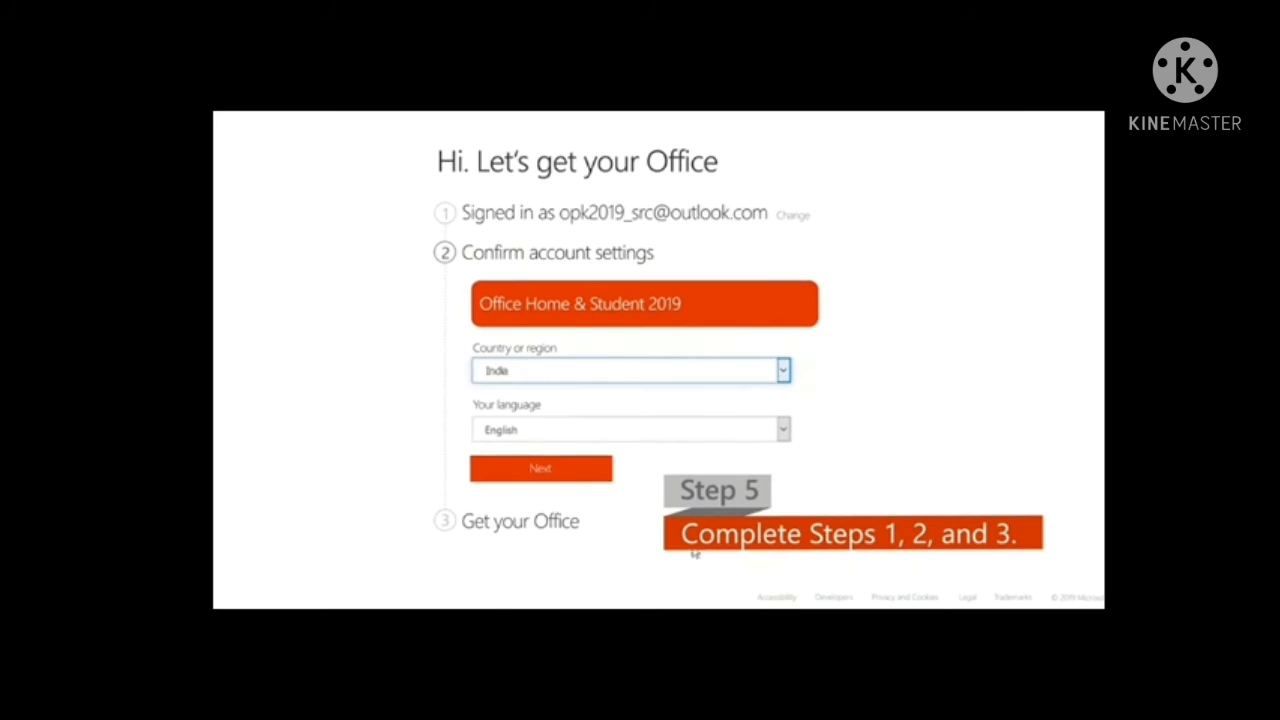
pyautogui.click(540, 468)
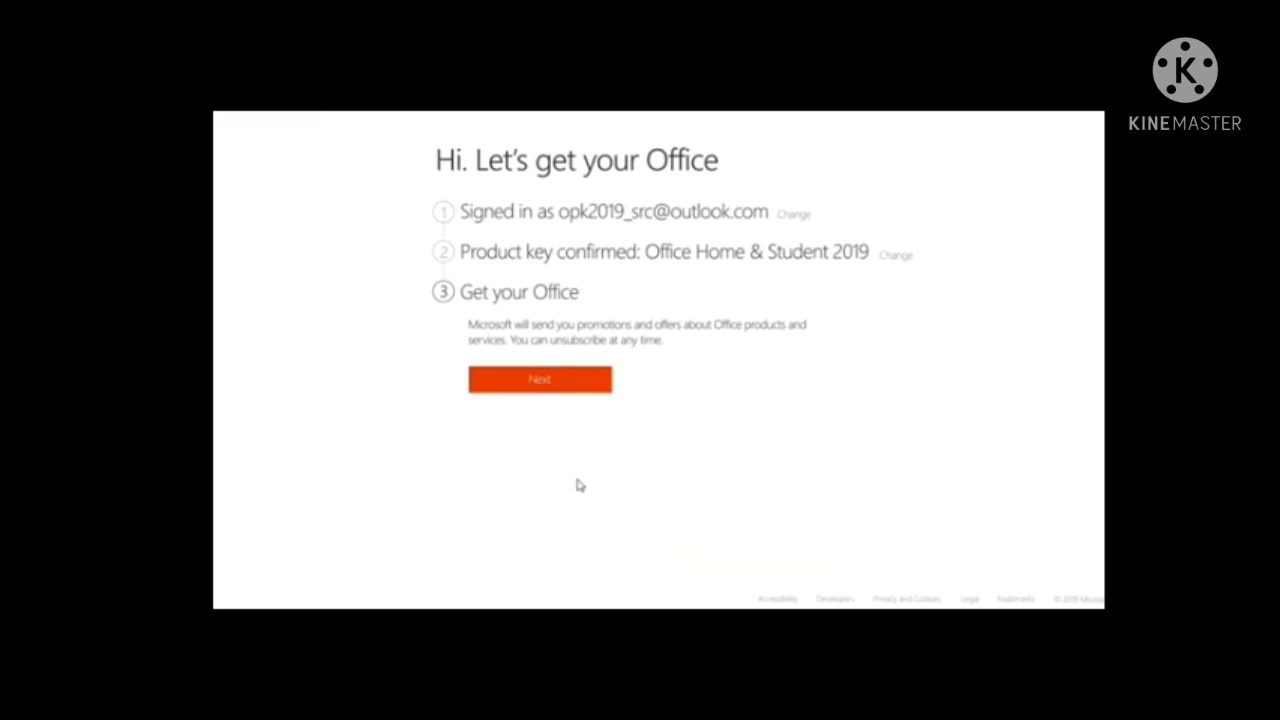
pyautogui.click(540, 379)
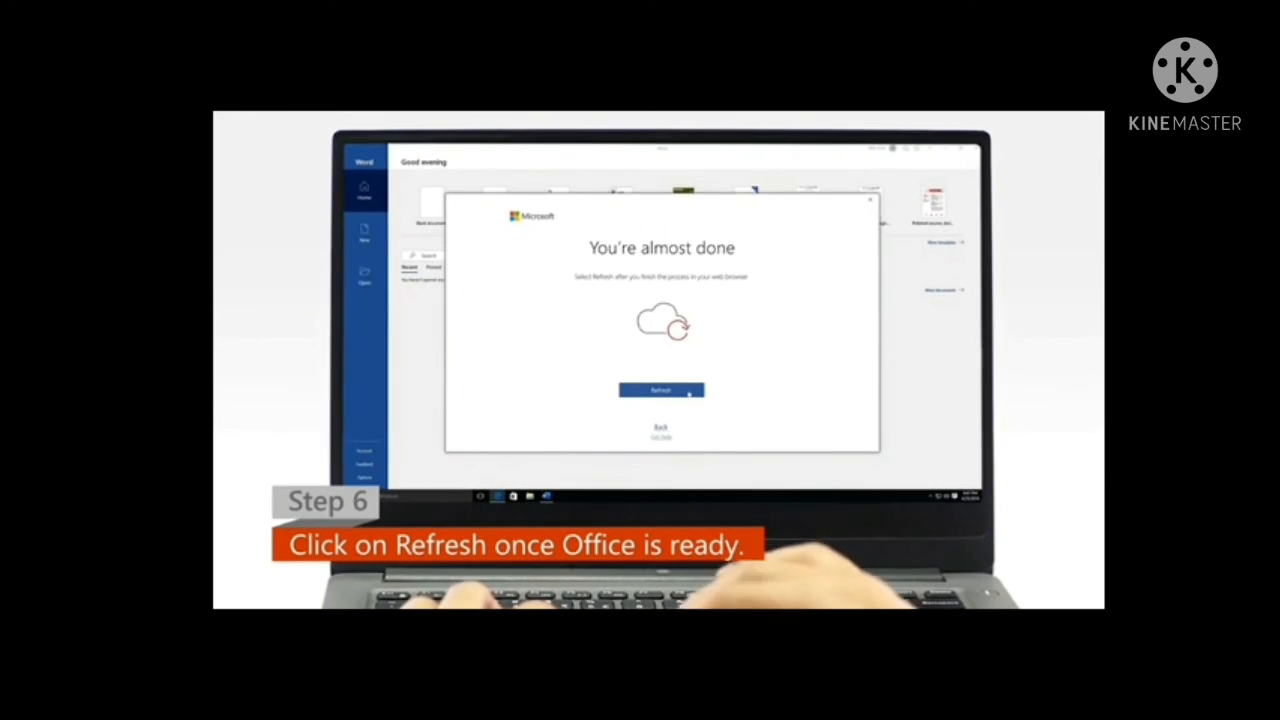
# Refresh Word after browser setup and accept the license agreement to start Word.
pyautogui.click(661, 390)
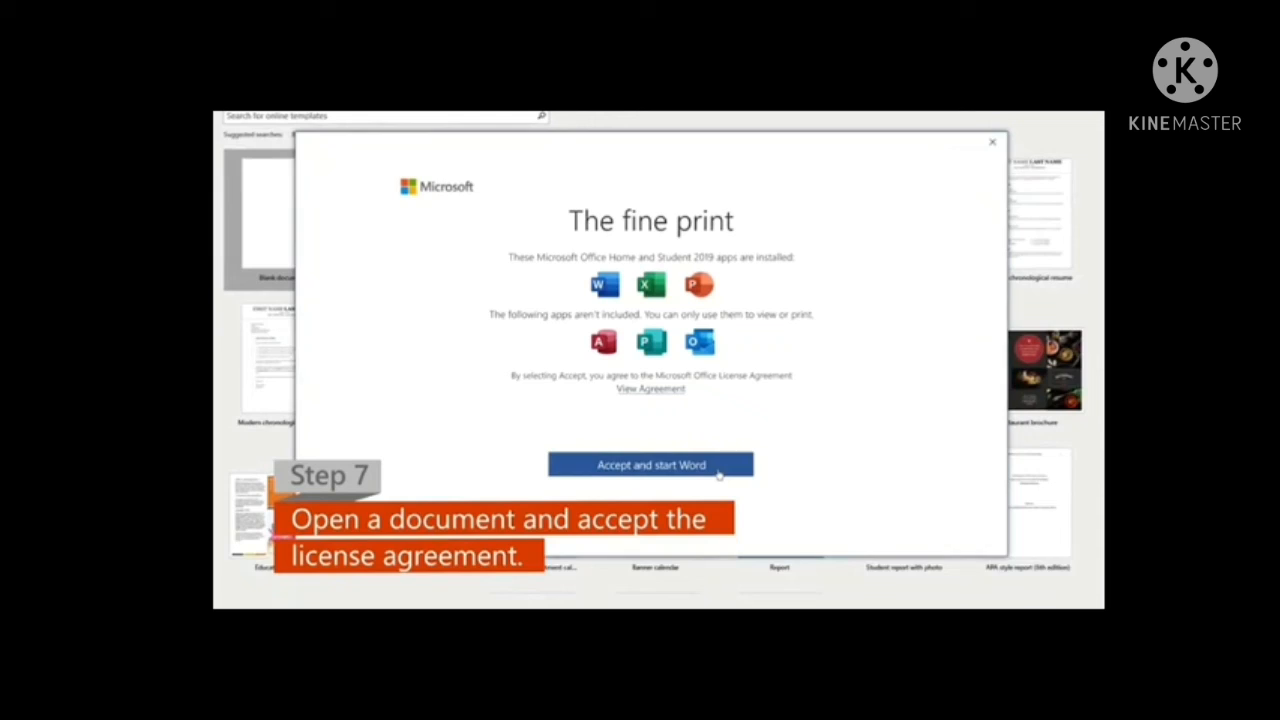
pyautogui.click(650, 464)
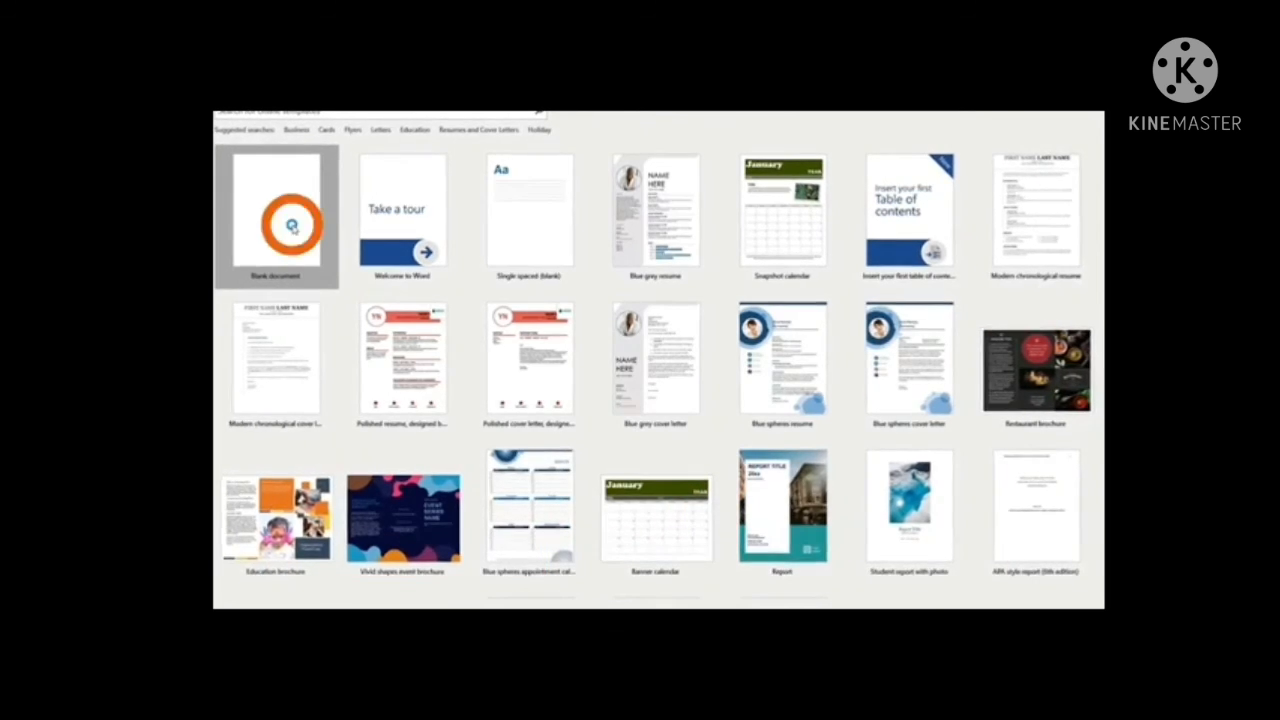